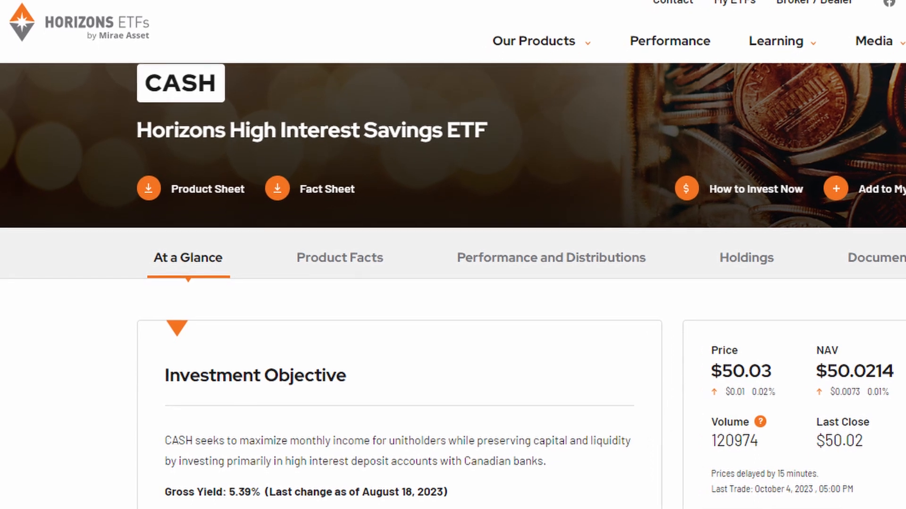
scroll(down, 3)
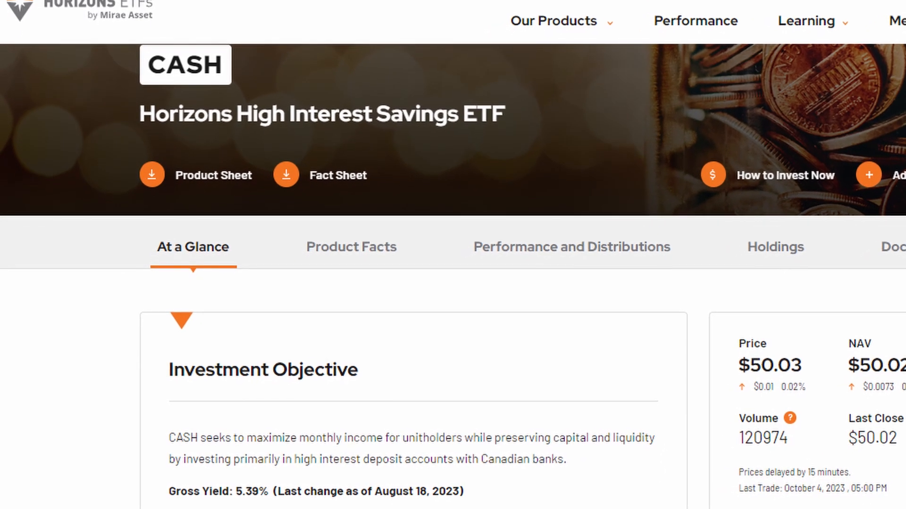